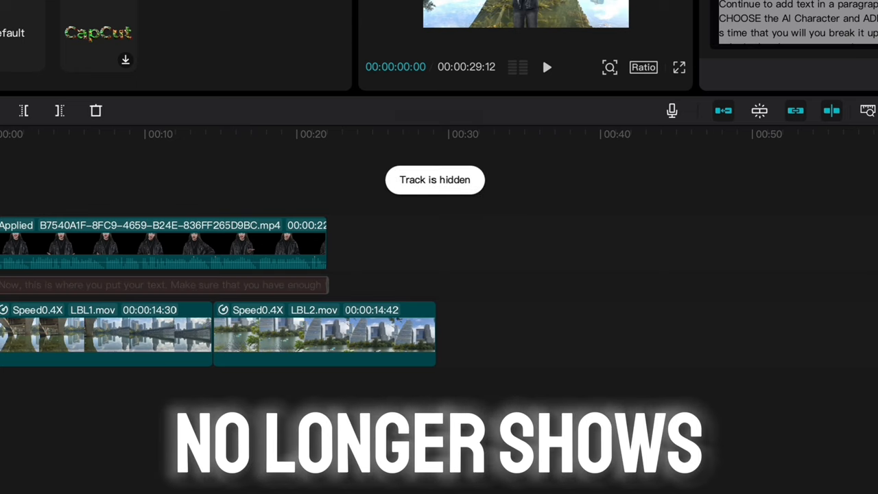
# - Select the AI avatar clip in the timeline to bring up its Scale properties
pyautogui.click(164, 244)
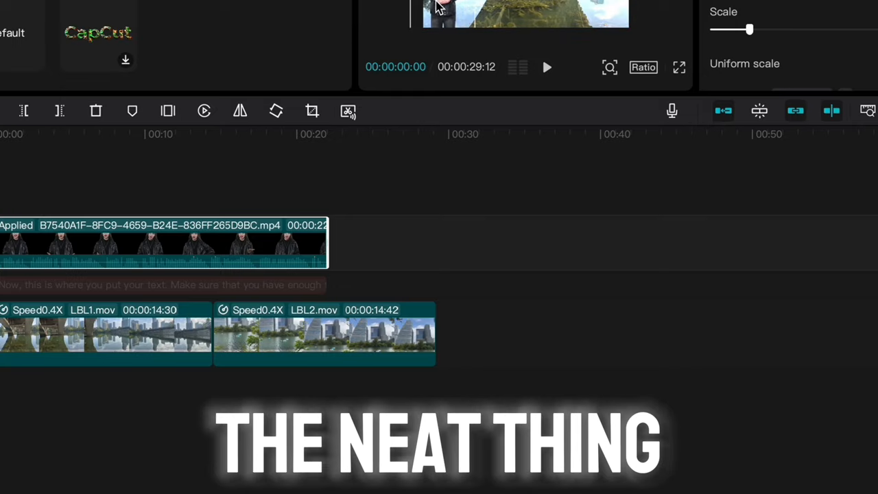
# - In character settings, frame the presenter as Half body, then switch to Circle frame
pyautogui.click(140, 134)
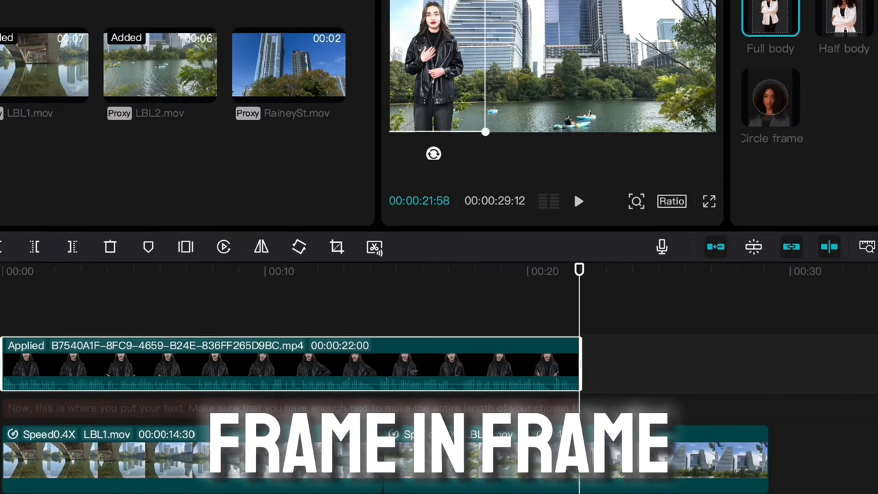
pyautogui.click(842, 17)
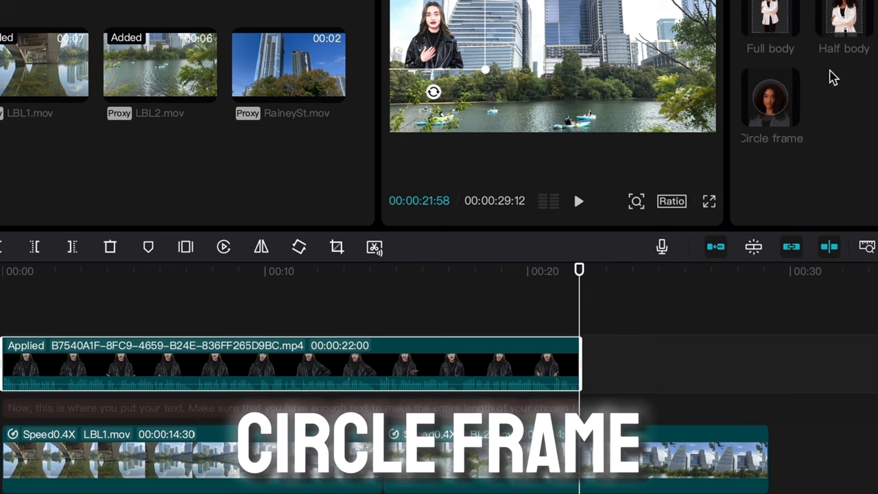
pyautogui.click(772, 99)
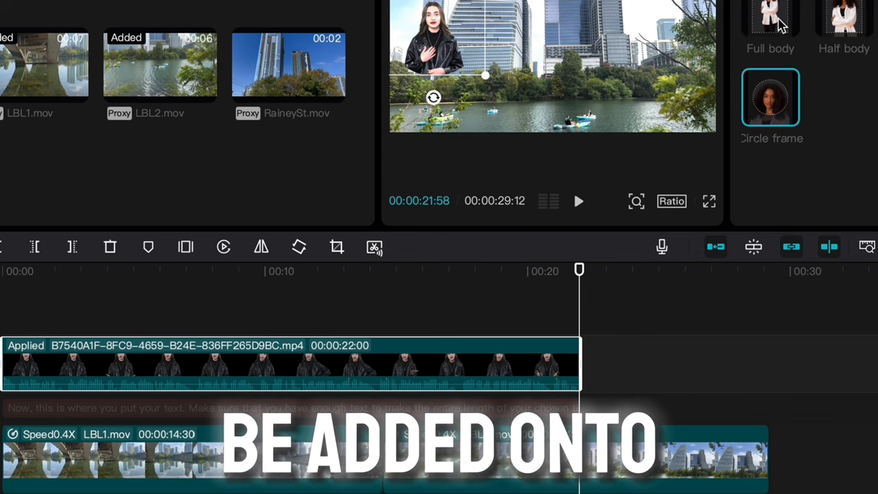